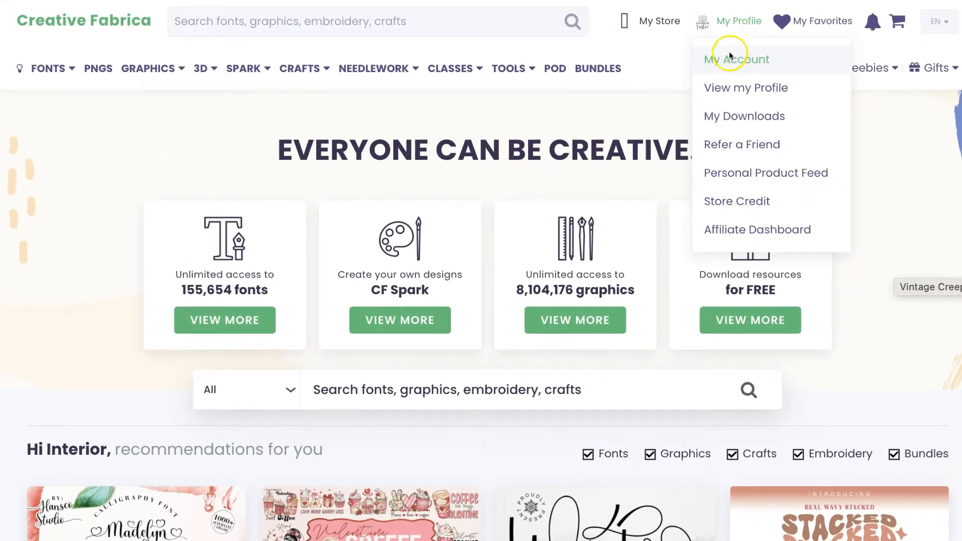
# - Go to My Account from the profile menu on the homepage
pyautogui.click(736, 59)
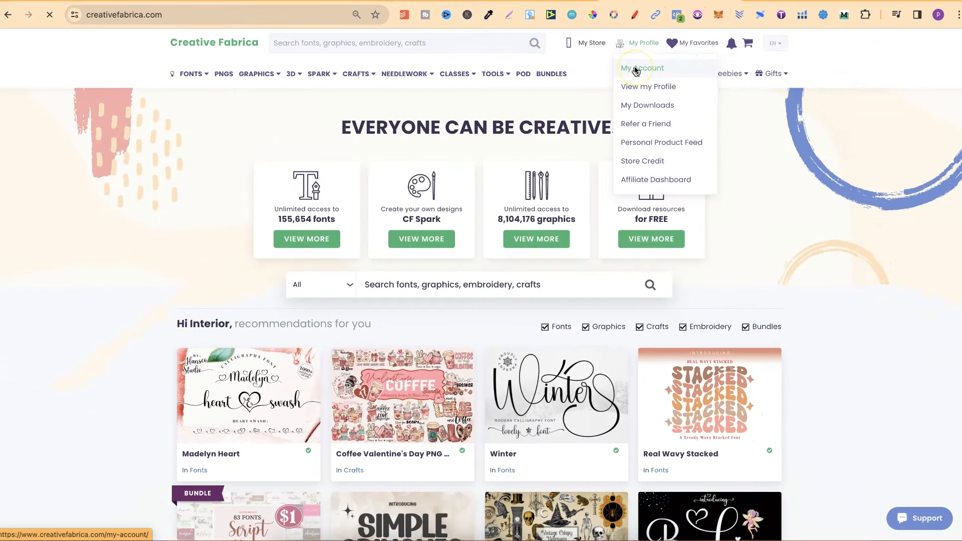
# - Load the My Account dashboard and scroll down toward the Subscriptions sidebar link
pyautogui.click(640, 67)
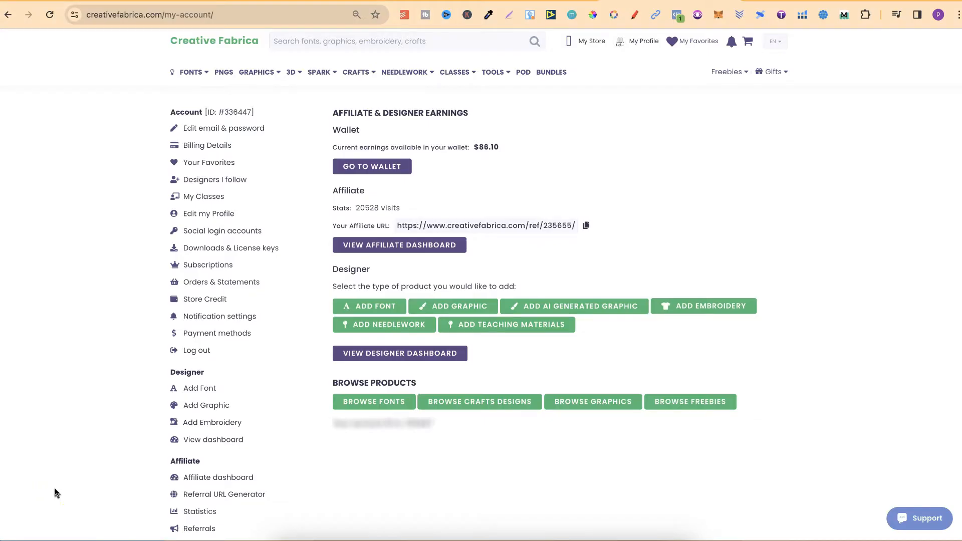
pyautogui.moveTo(74, 277)
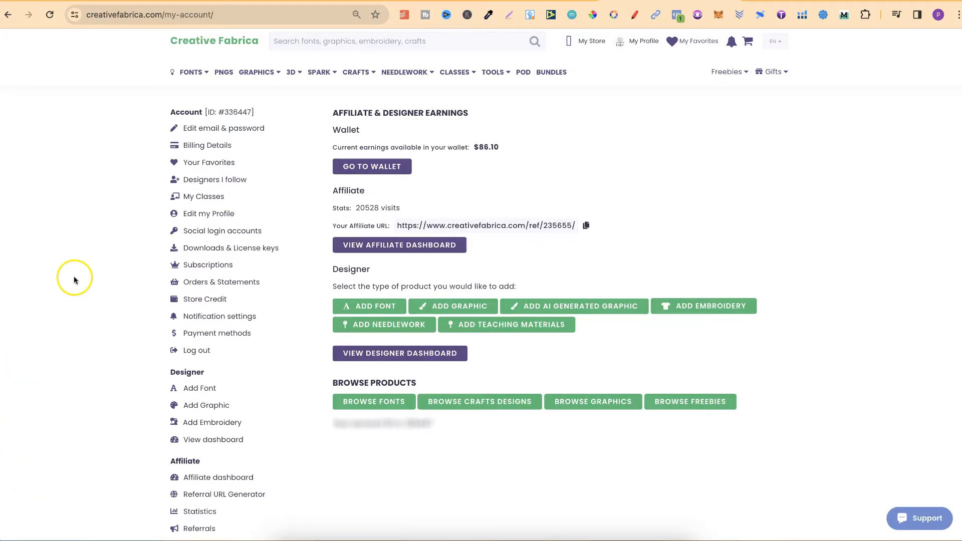
pyautogui.scroll(-3)
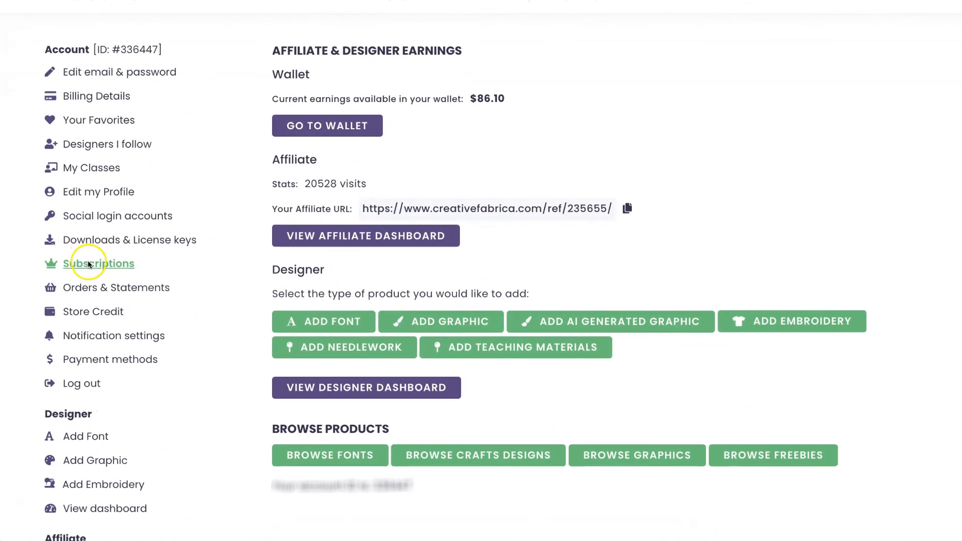
pyautogui.moveTo(102, 267)
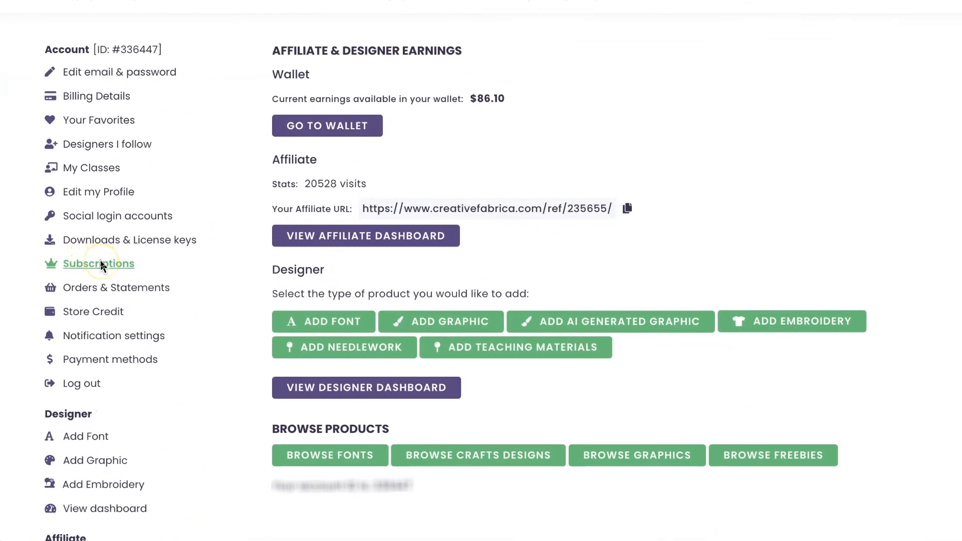
# - Show the Subscriptions list with the active $12/month and cancelled $29/month plans
pyautogui.click(98, 264)
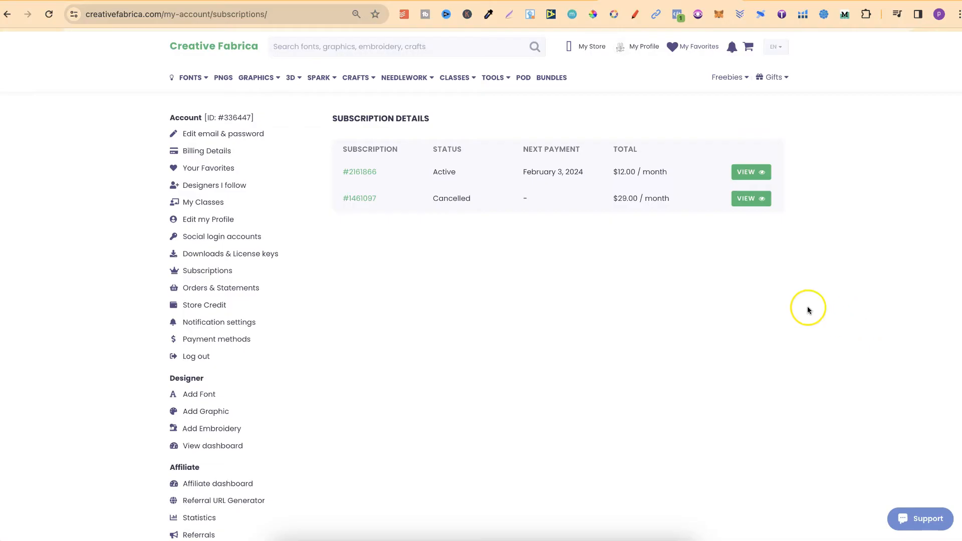
pyautogui.moveTo(447, 115)
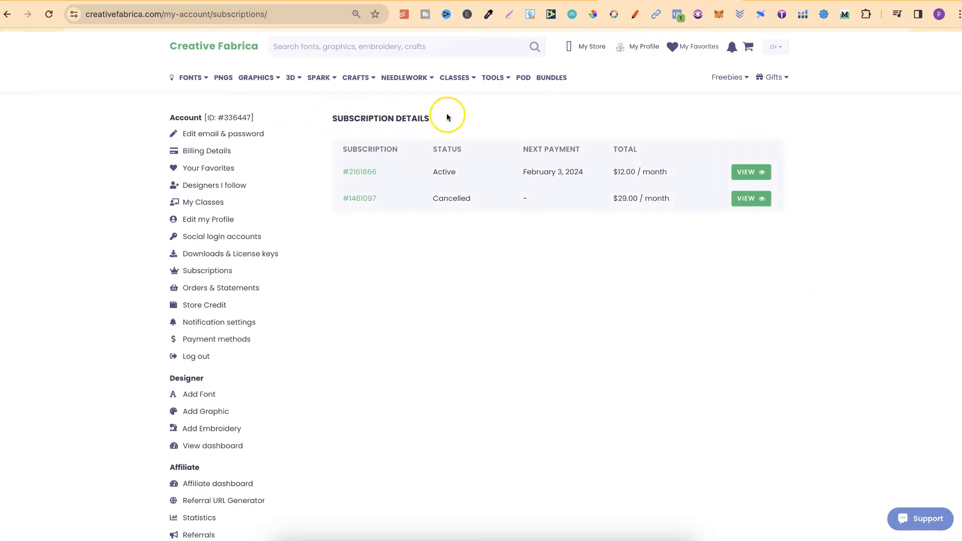
pyautogui.moveTo(448, 171)
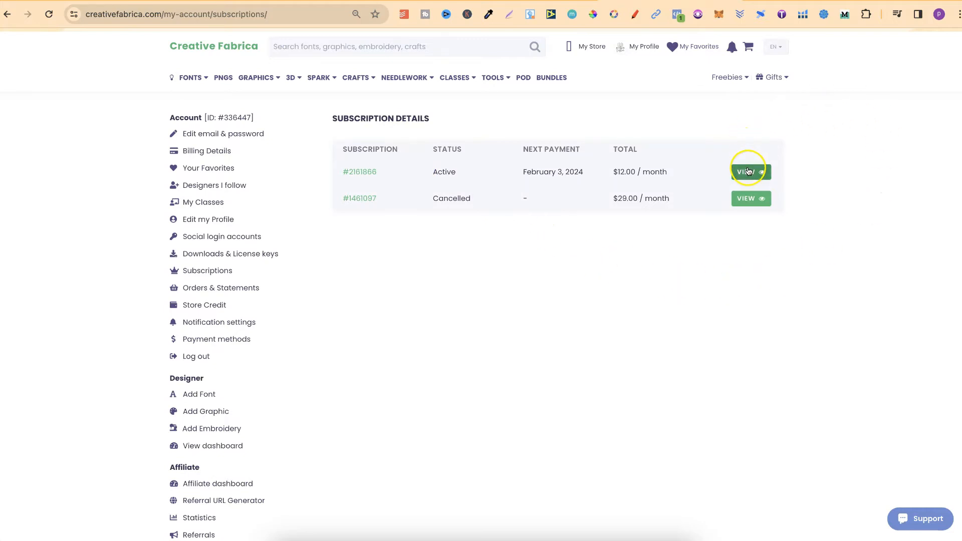
# - View the active All Access $12/month plan's details, next payment February 3, 2024
pyautogui.click(749, 171)
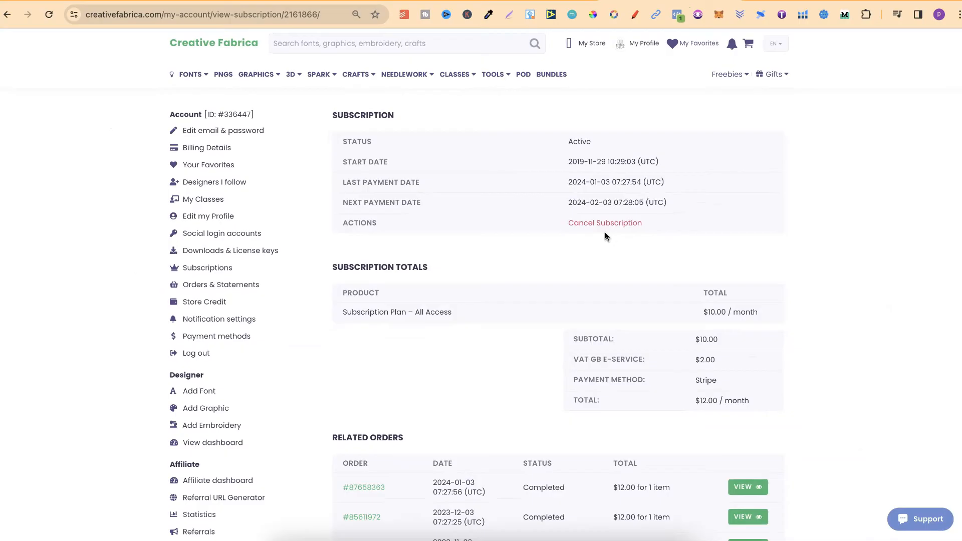
pyautogui.moveTo(52, 497)
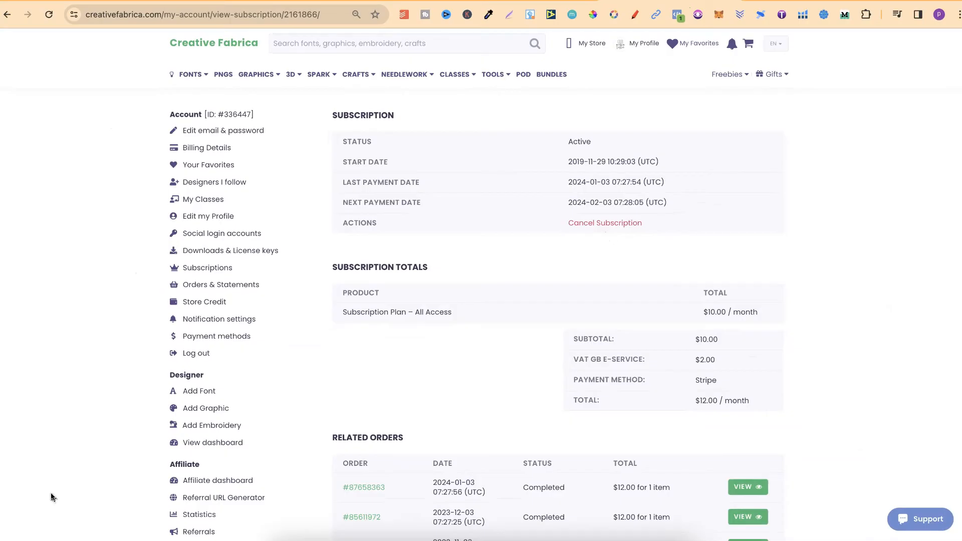